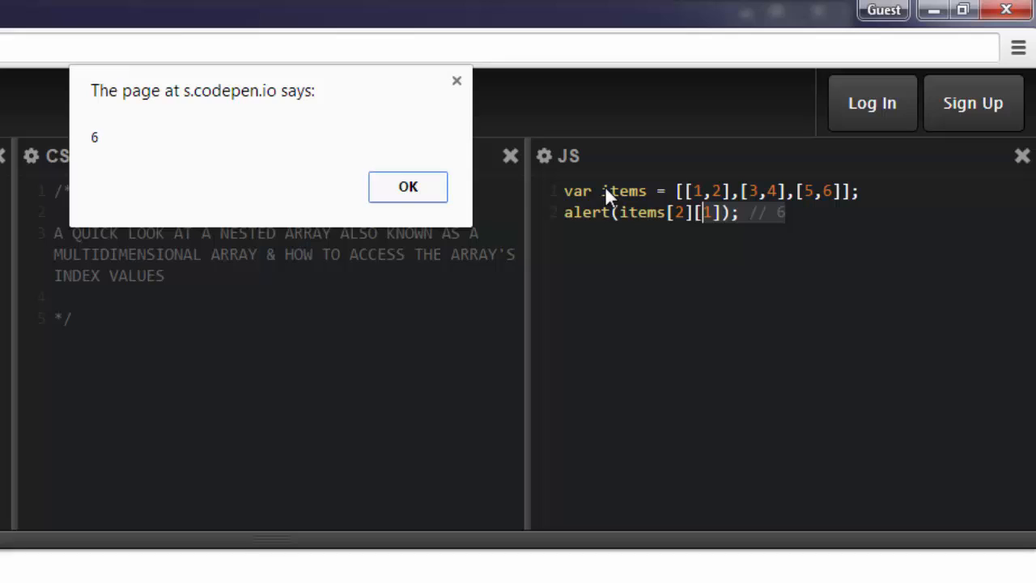
mouse_move(574, 203)
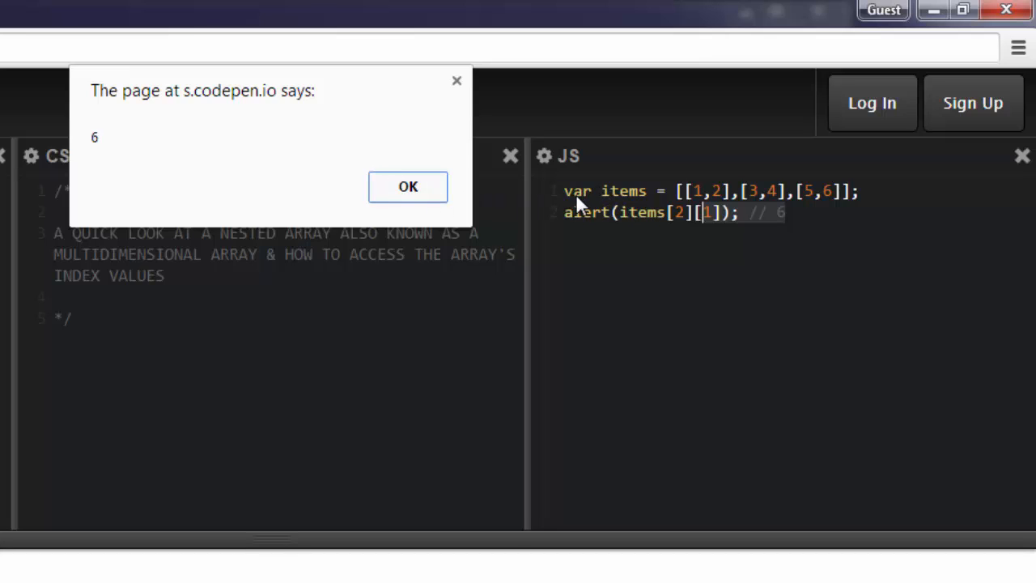
mouse_move(823, 212)
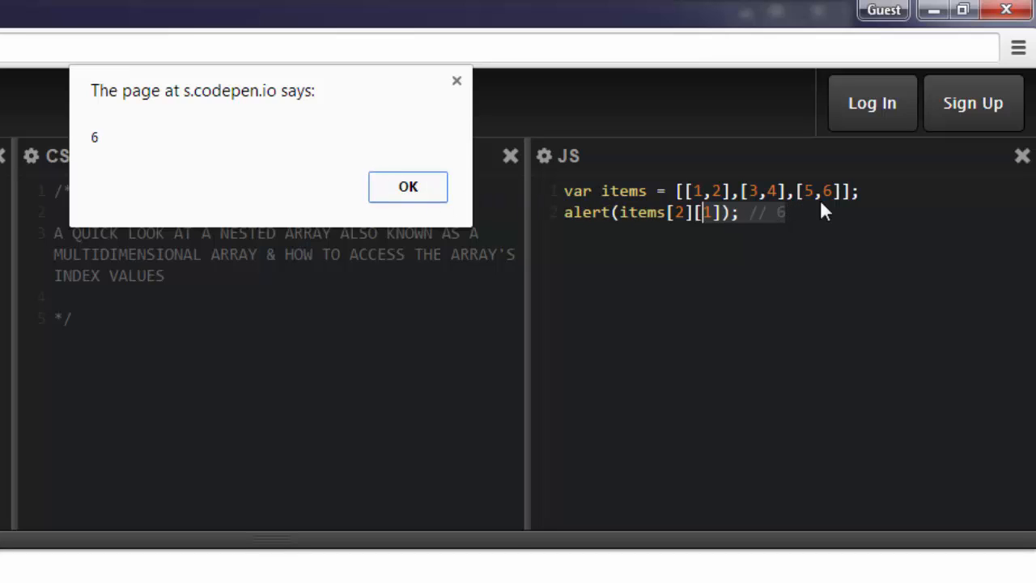
mouse_move(702, 340)
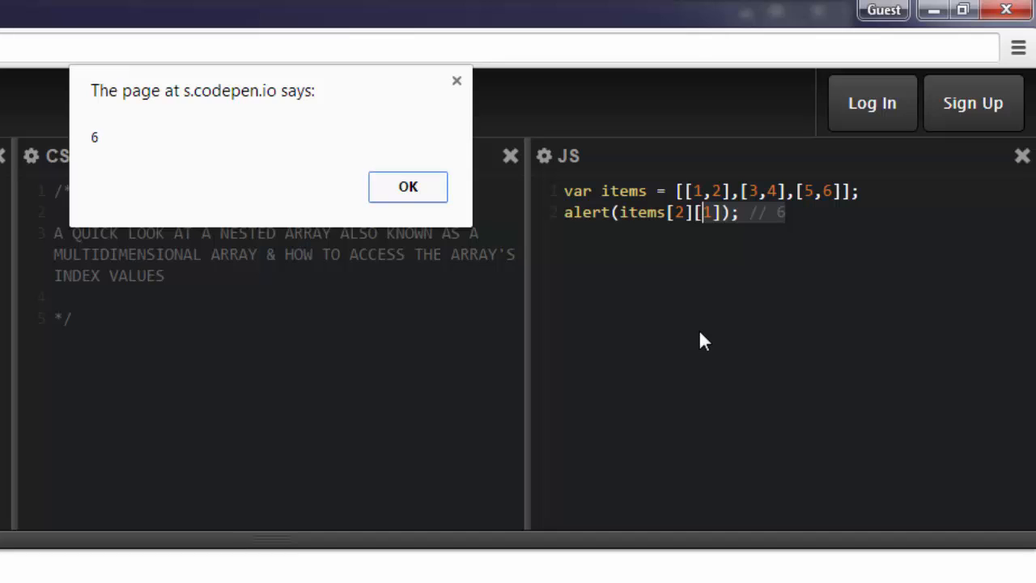
mouse_move(291, 136)
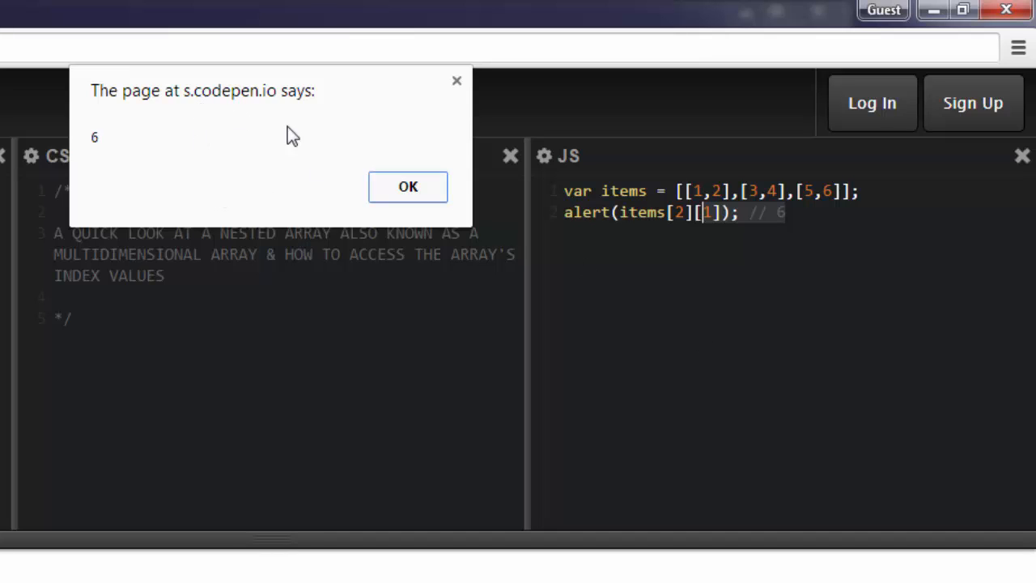
mouse_move(114, 144)
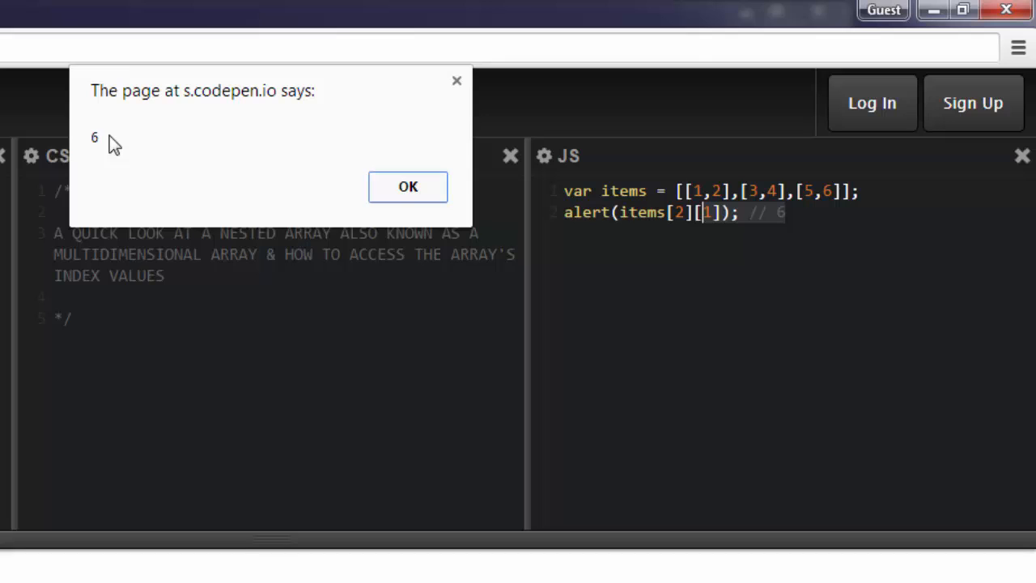
mouse_move(300, 101)
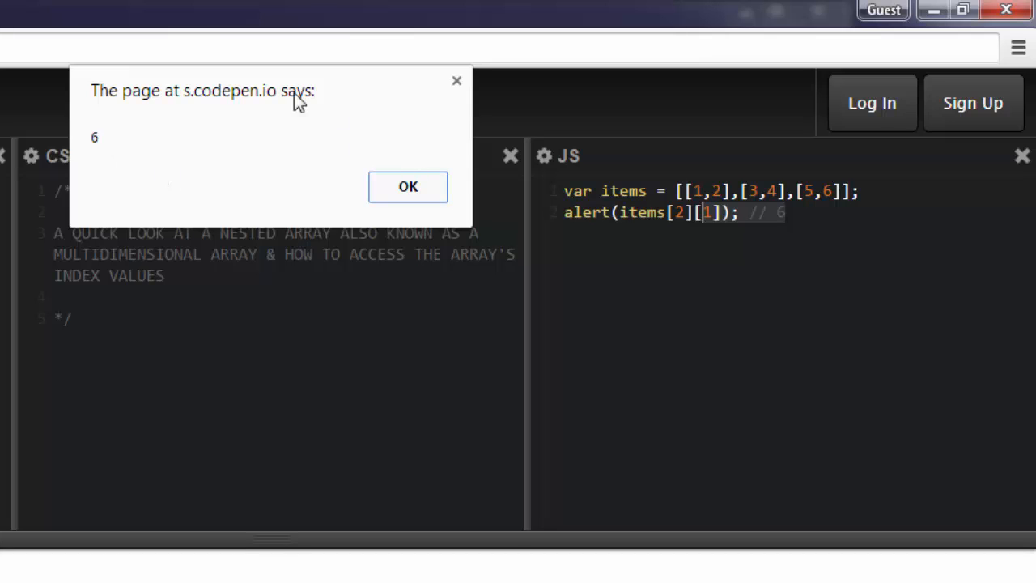
mouse_move(635, 219)
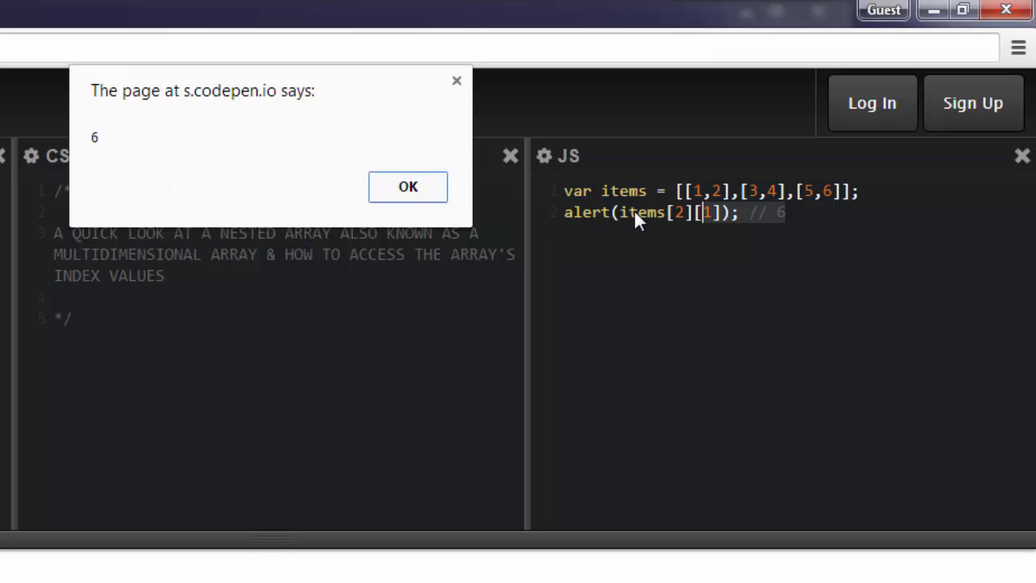
Step: Dismiss the alert showing 6, the value of items[2][1]
left_click(407, 186)
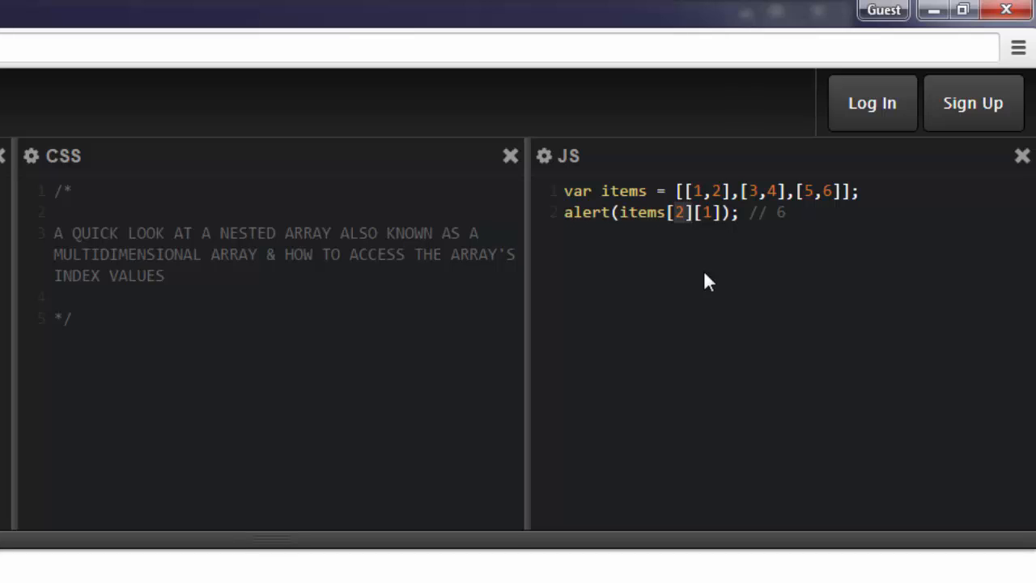
left_click(672, 212)
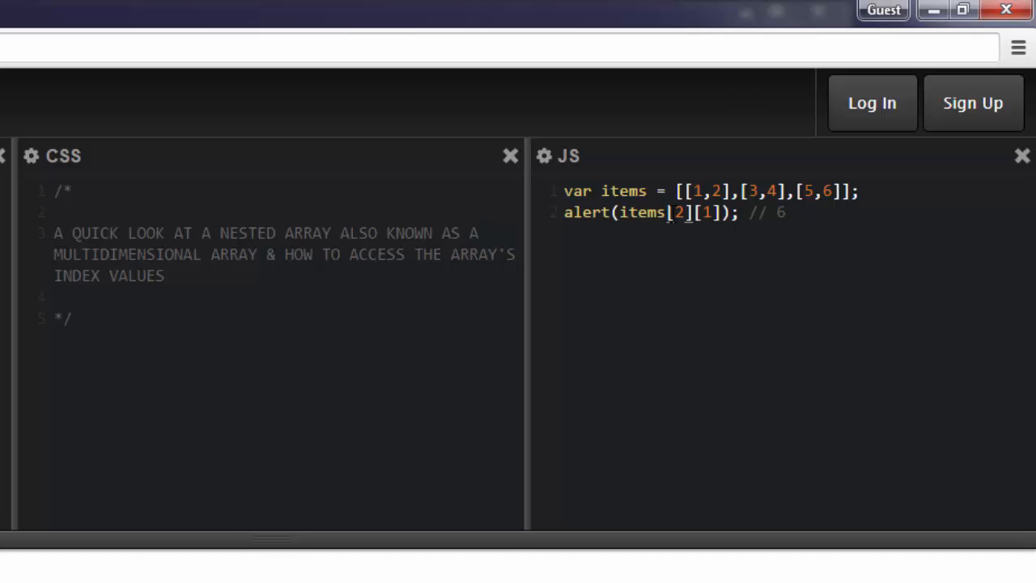
left_click(684, 191)
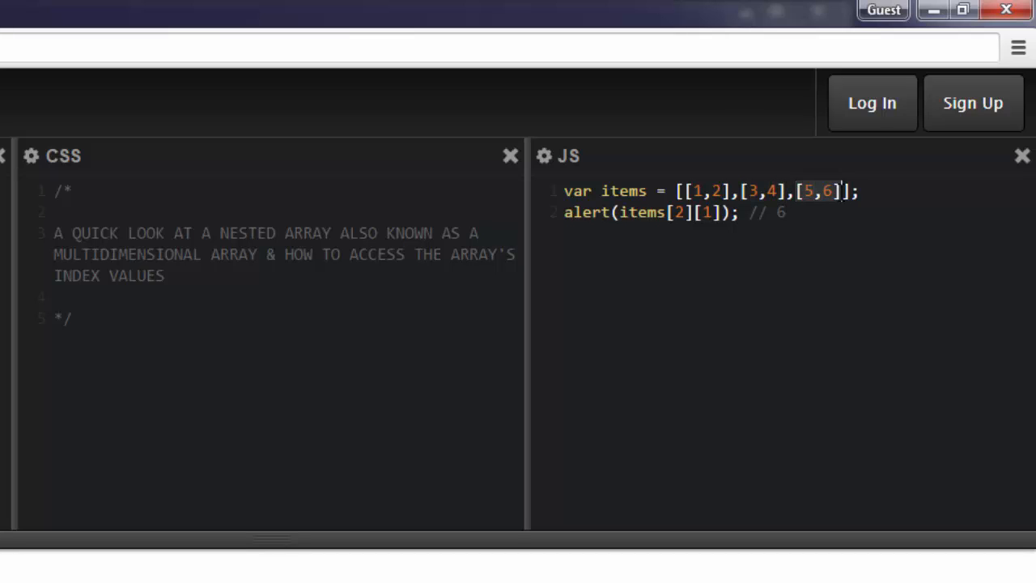
left_click(666, 212)
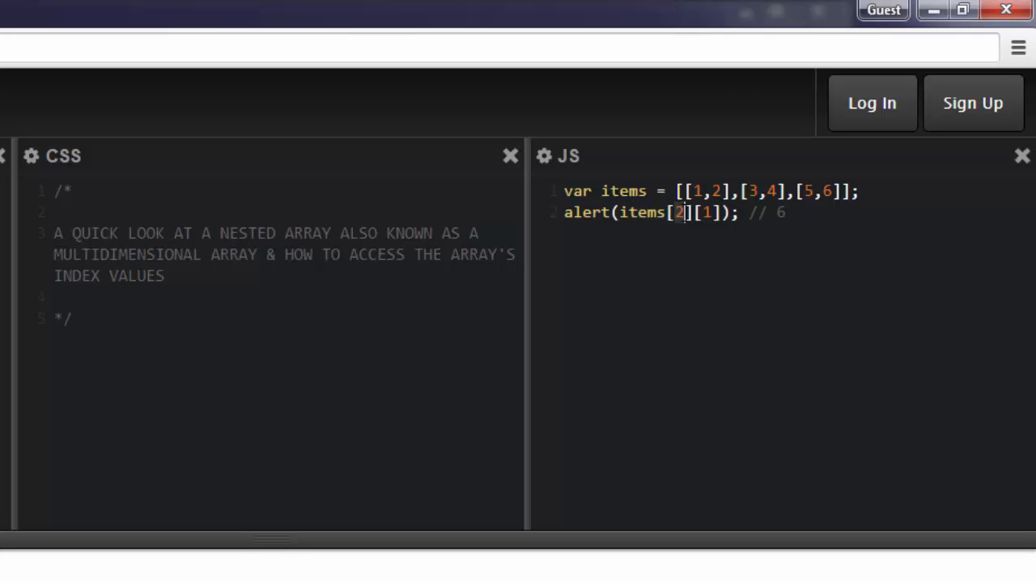
mouse_move(684, 253)
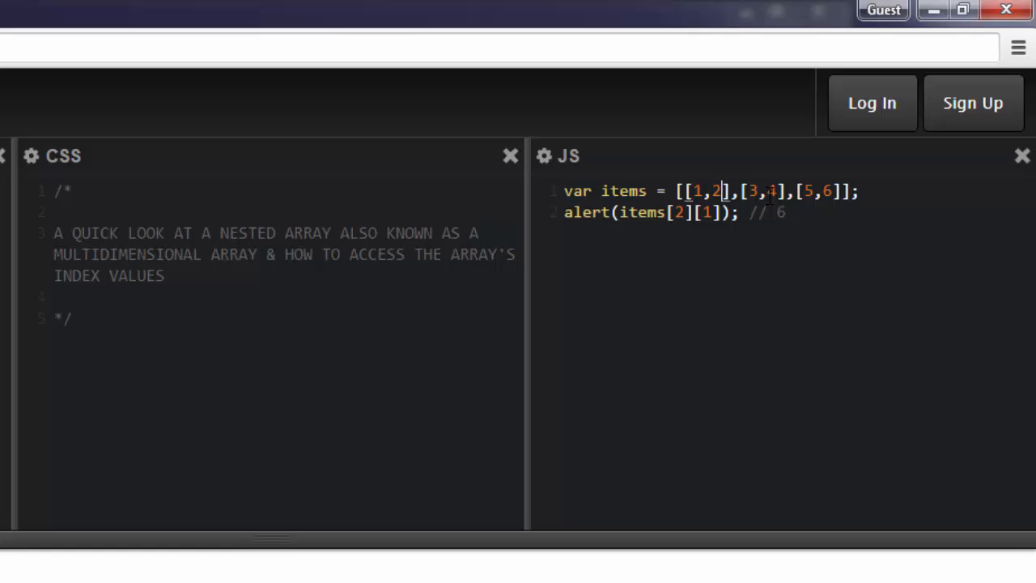
type("4")
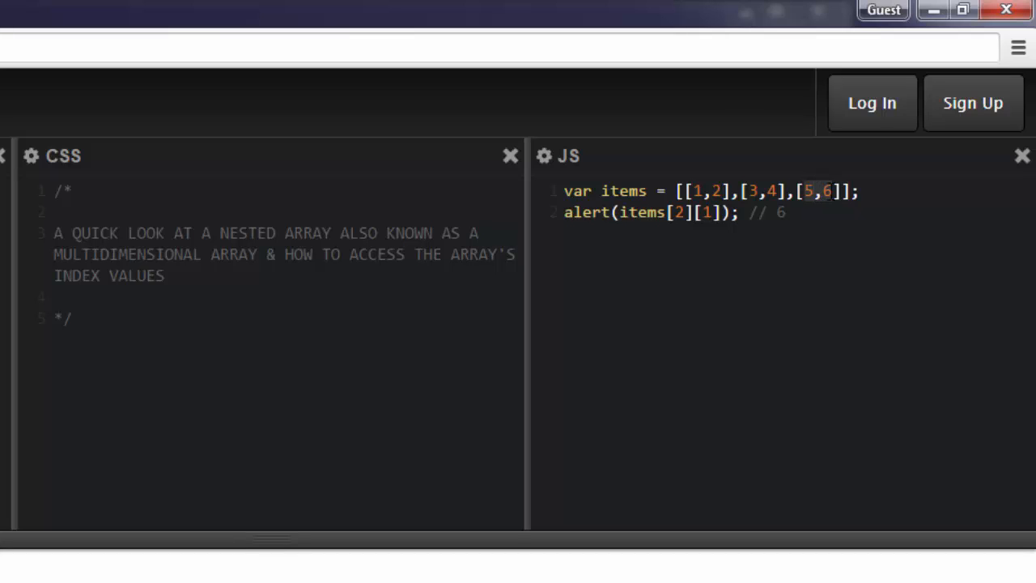
left_click(782, 212)
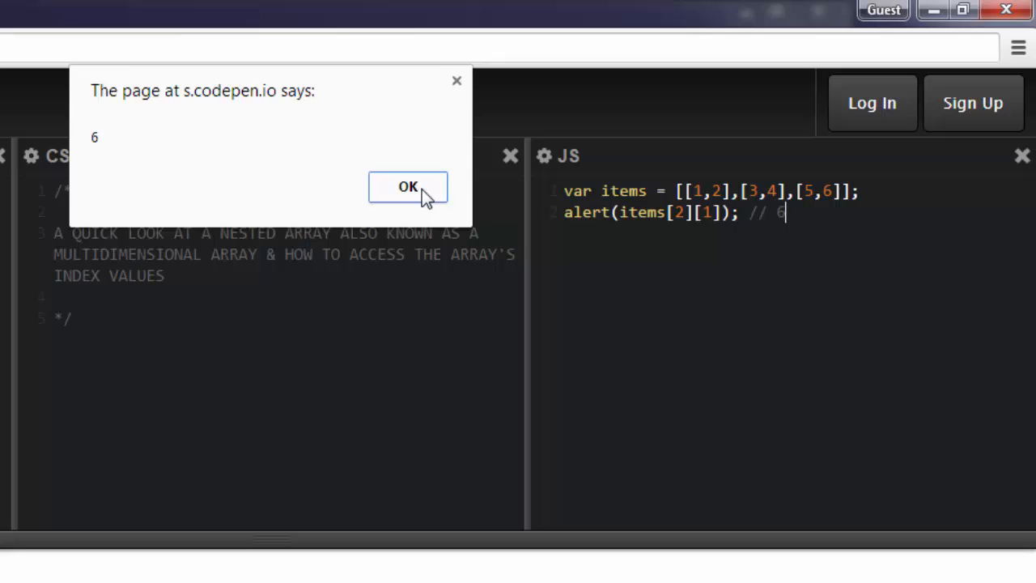
Step: Clear the 6 alert and change items[2][1] to items[0][1] in the alert line
left_click(408, 186)
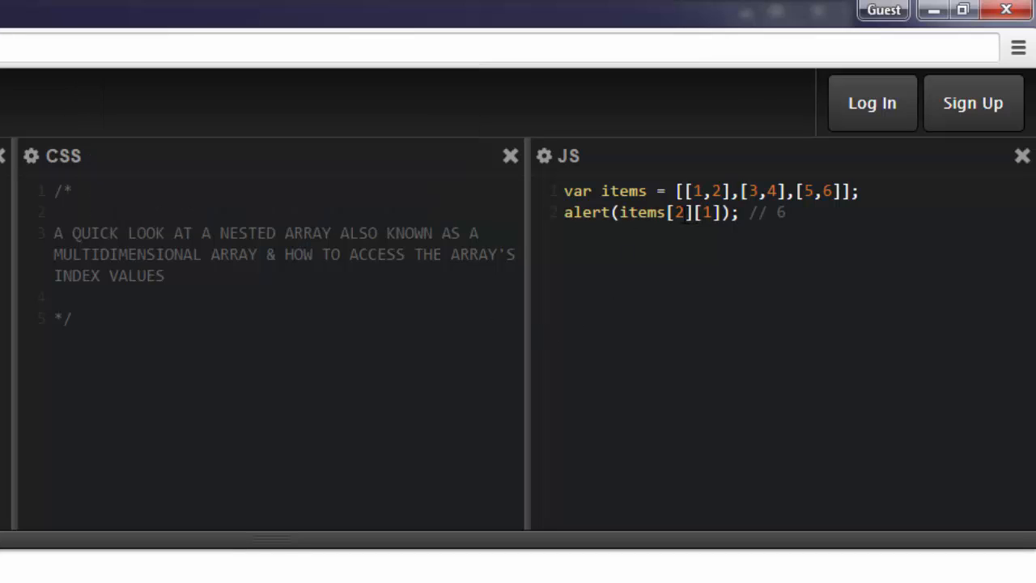
left_click(686, 212)
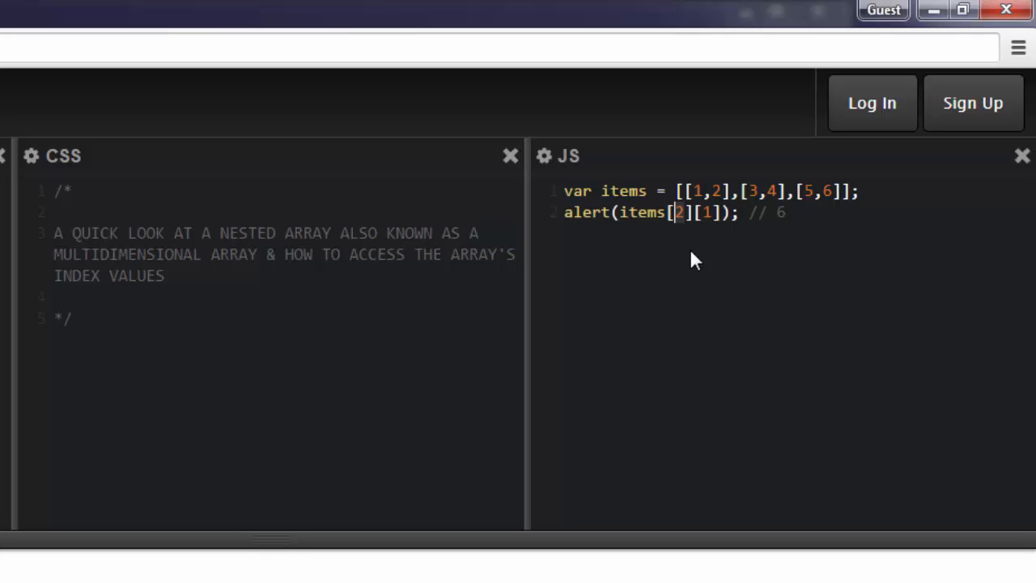
type("0")
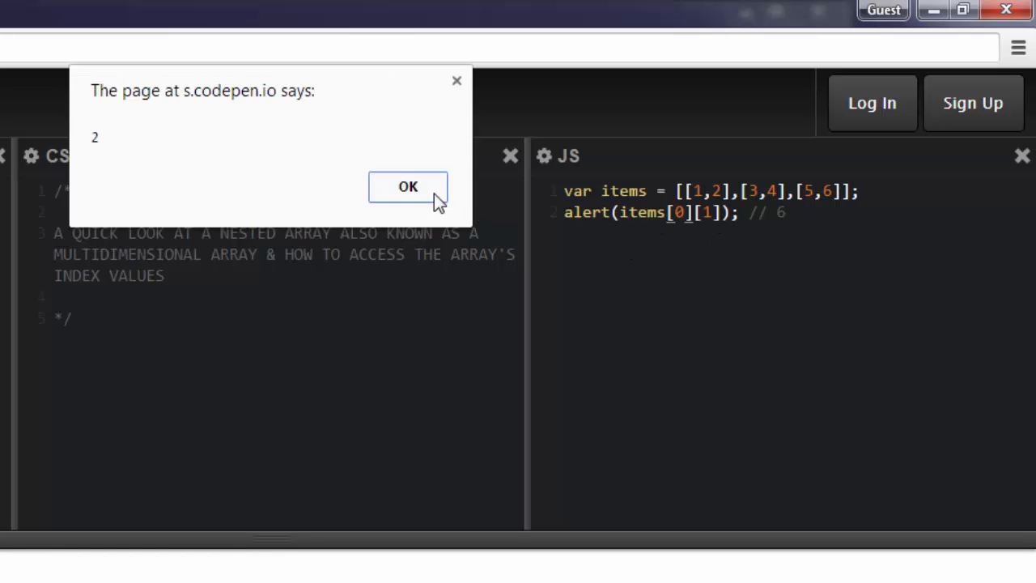
mouse_move(692, 194)
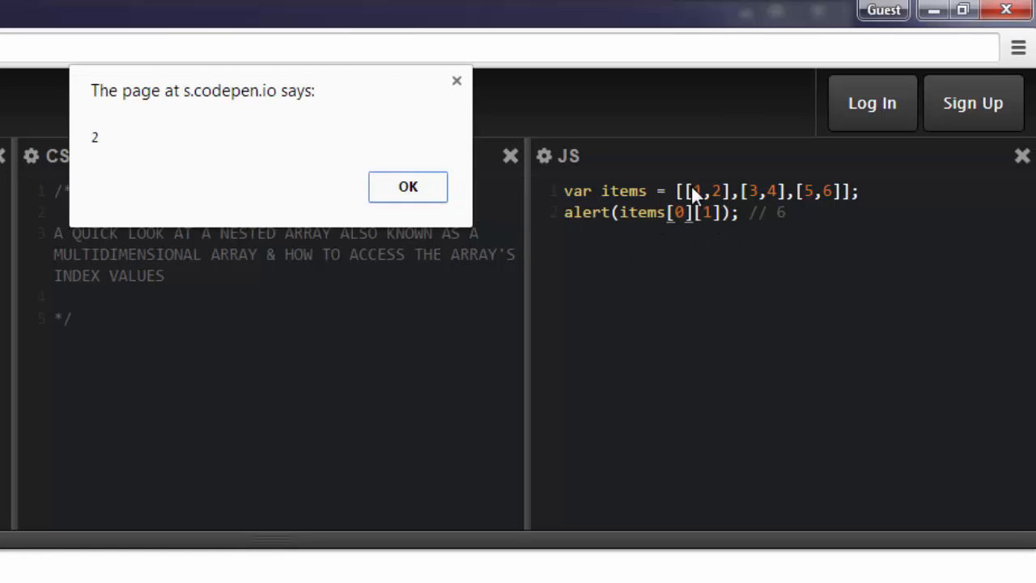
mouse_move(704, 204)
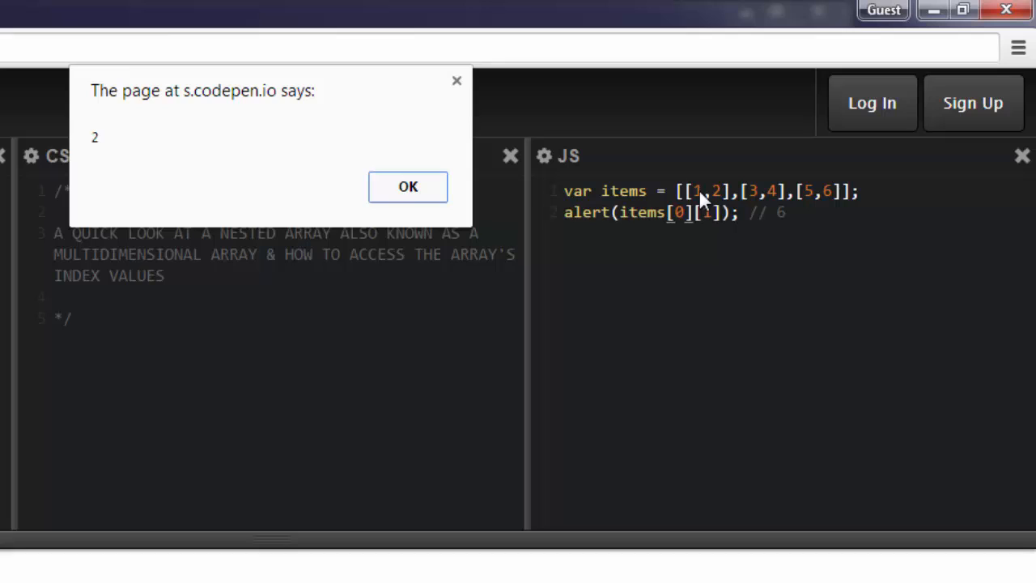
mouse_move(720, 201)
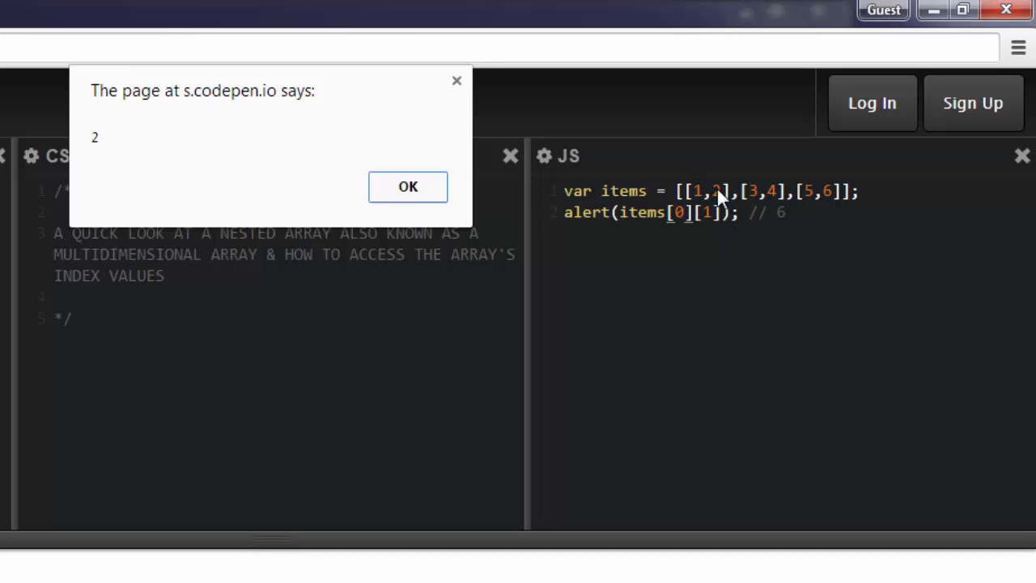
mouse_move(746, 237)
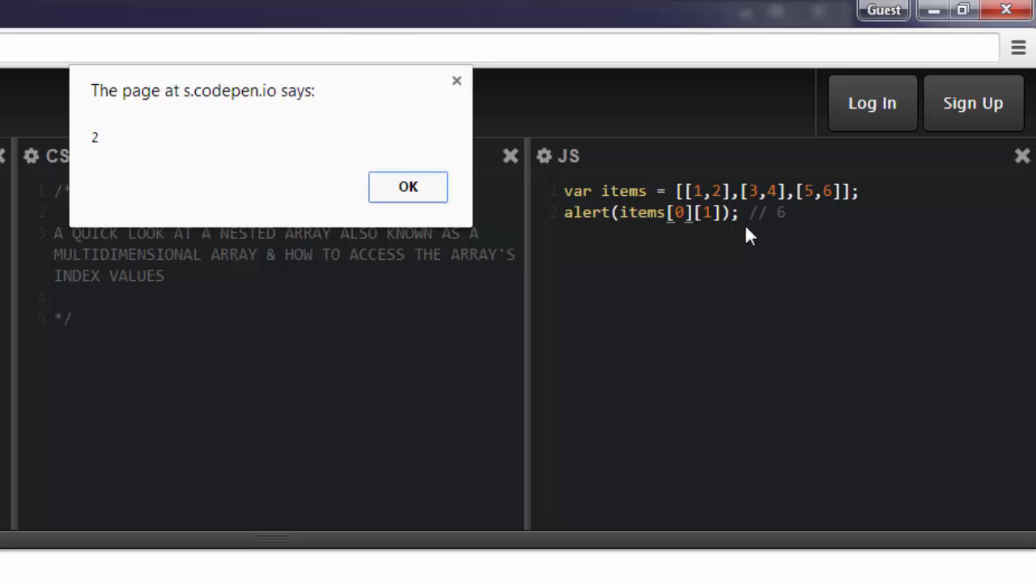
mouse_move(721, 215)
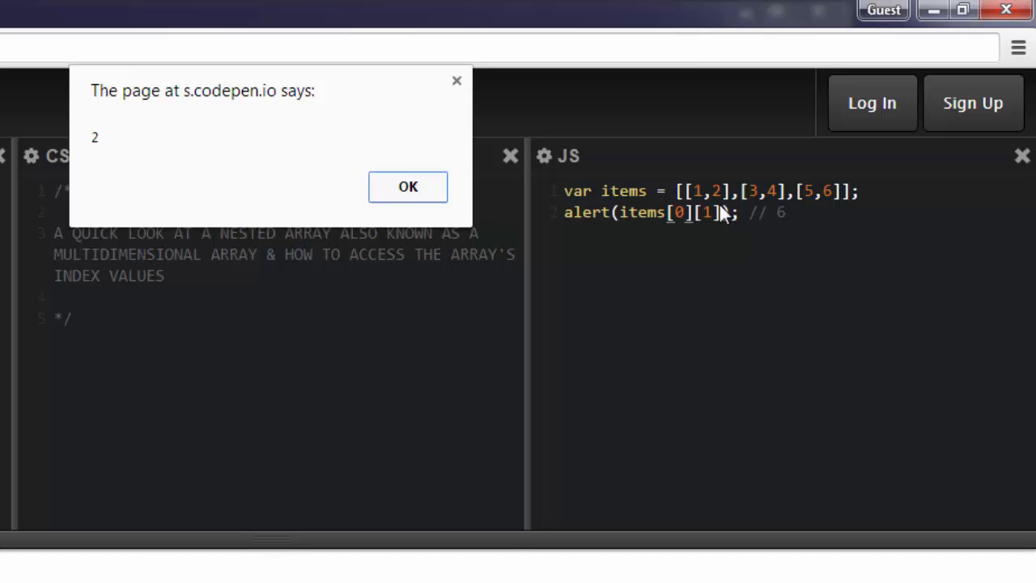
mouse_move(407, 186)
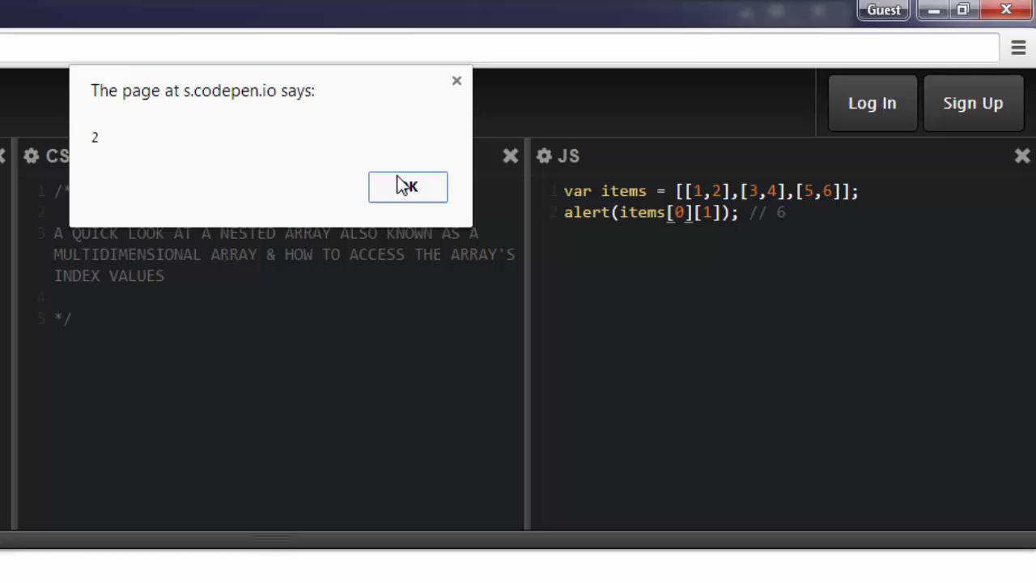
Step: Dismiss the alert showing 2 from items[0][1]
left_click(408, 186)
type("1")
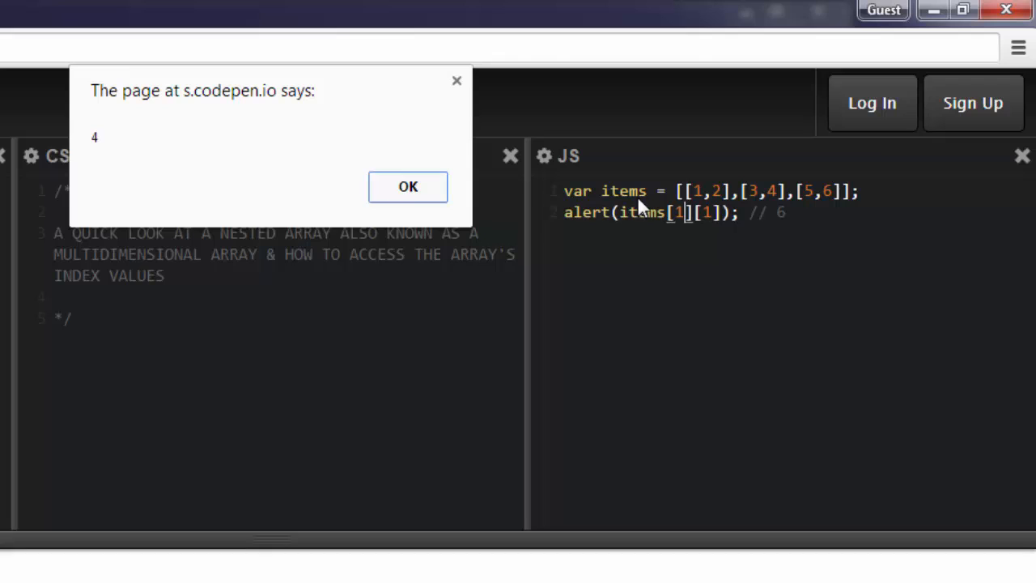
Step: Clear the 4 alert, set the second index to 0, and dismiss the 3 alert
left_click(408, 186)
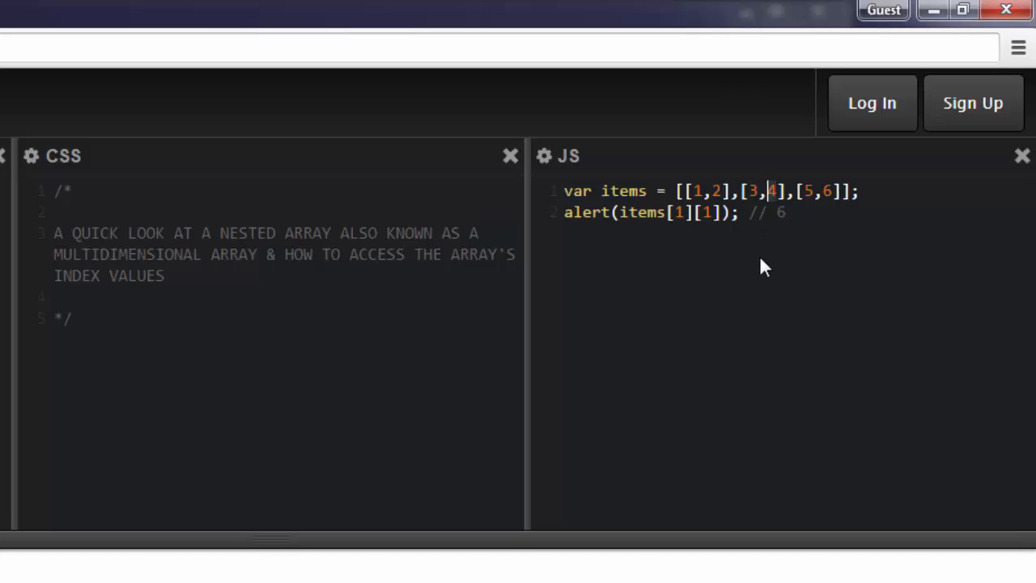
mouse_move(736, 239)
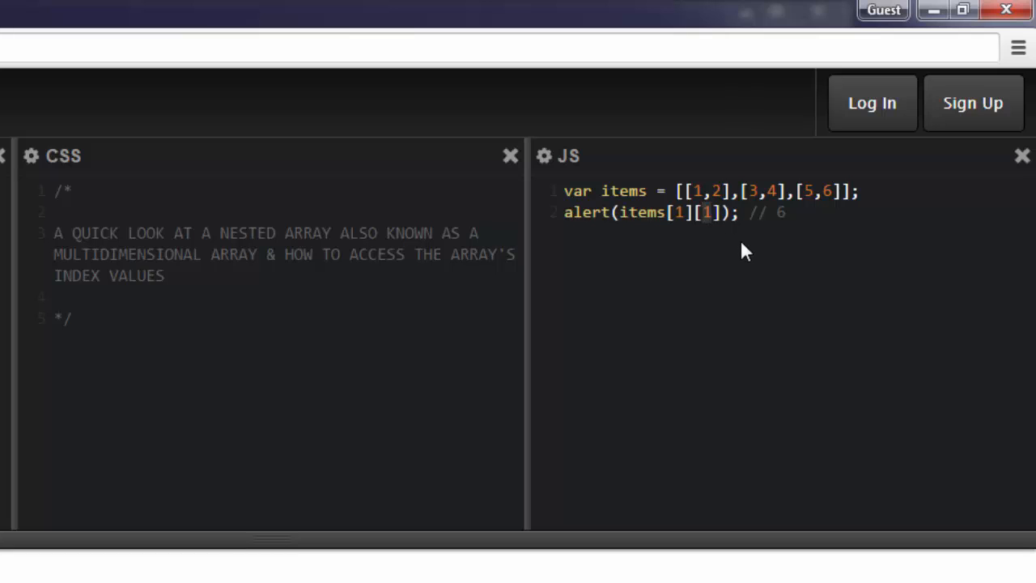
left_click(706, 212)
type("0")
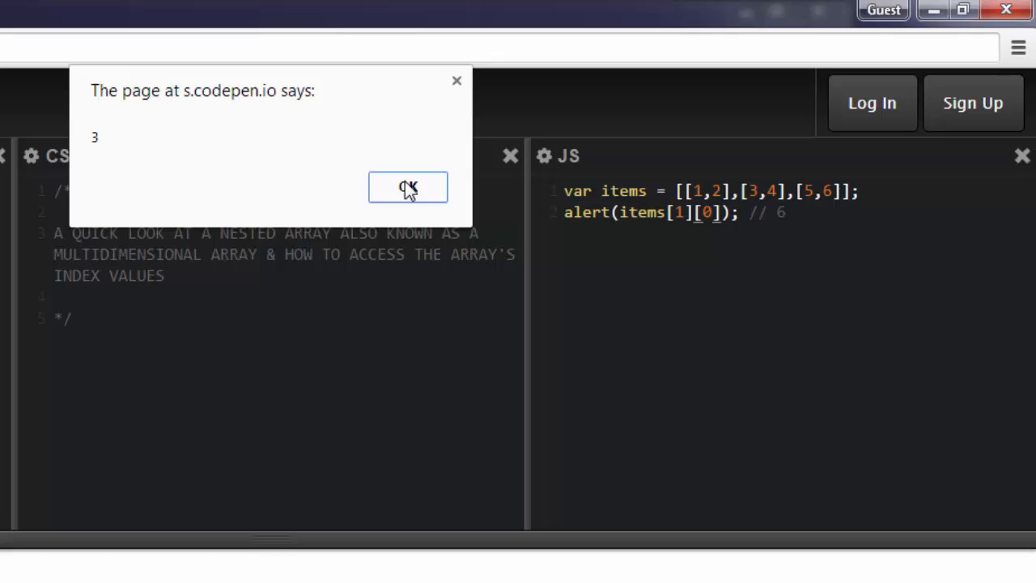
left_click(407, 187)
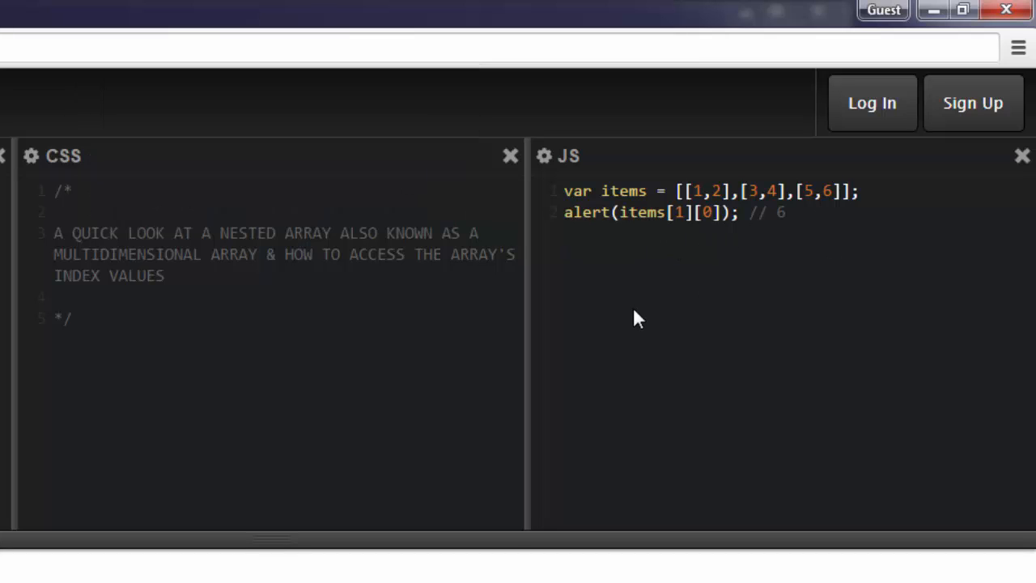